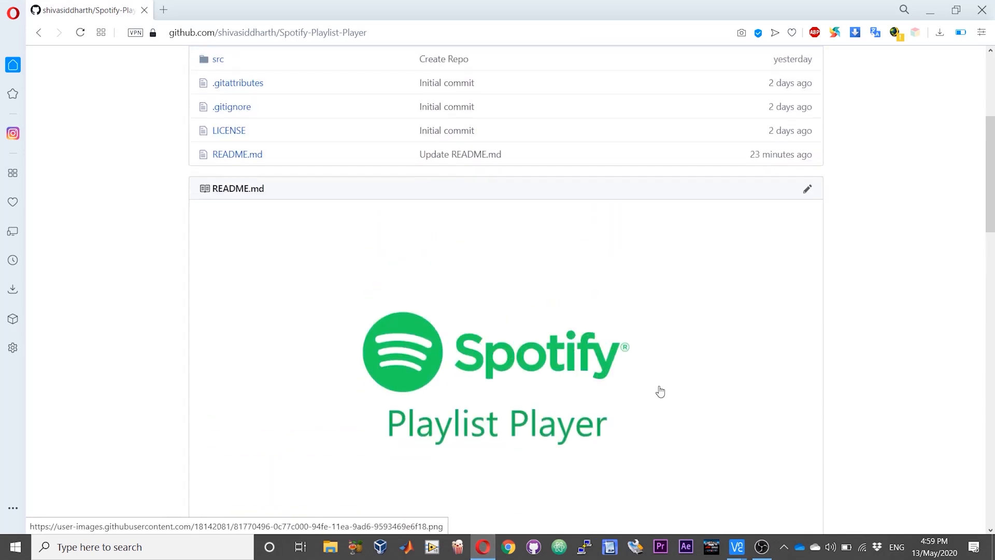
- Scroll the README to the 'How to setup or use' section with Spotify credentials and YouTube API key steps
{"action": "scroll", "scroll_direction": "down", "scroll_amount": 3}
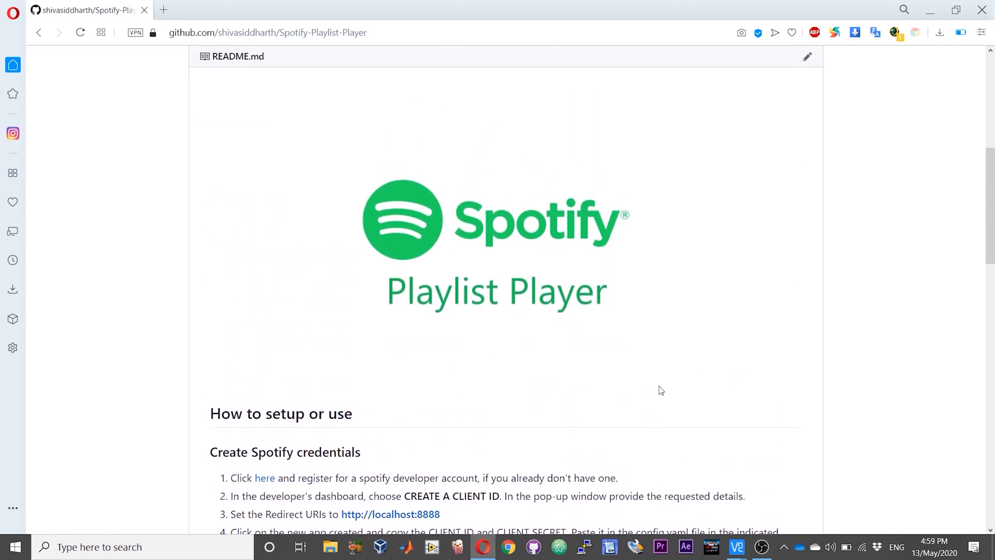
{"action": "scroll", "scroll_direction": "down", "scroll_amount": 3}
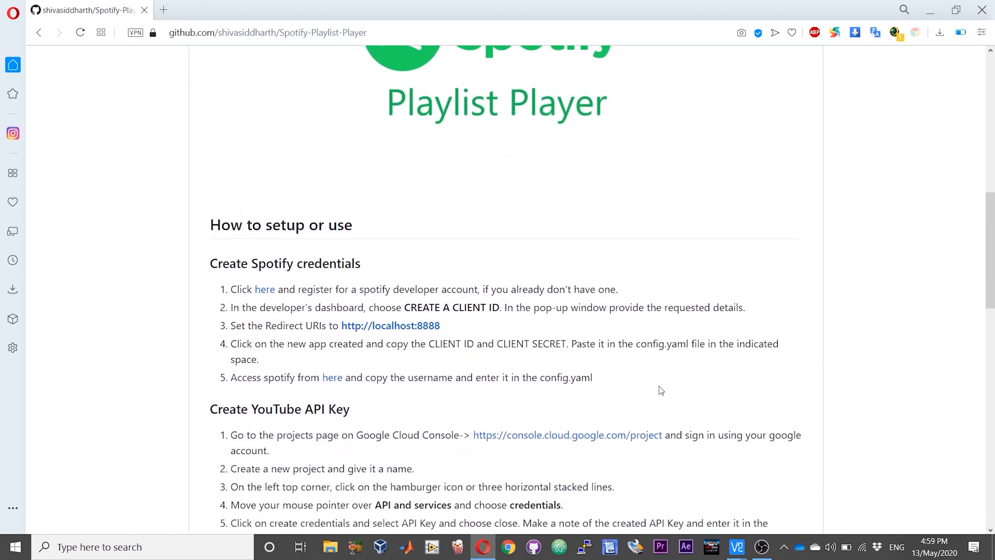
{"action": "scroll", "scroll_direction": "down", "scroll_amount": 3}
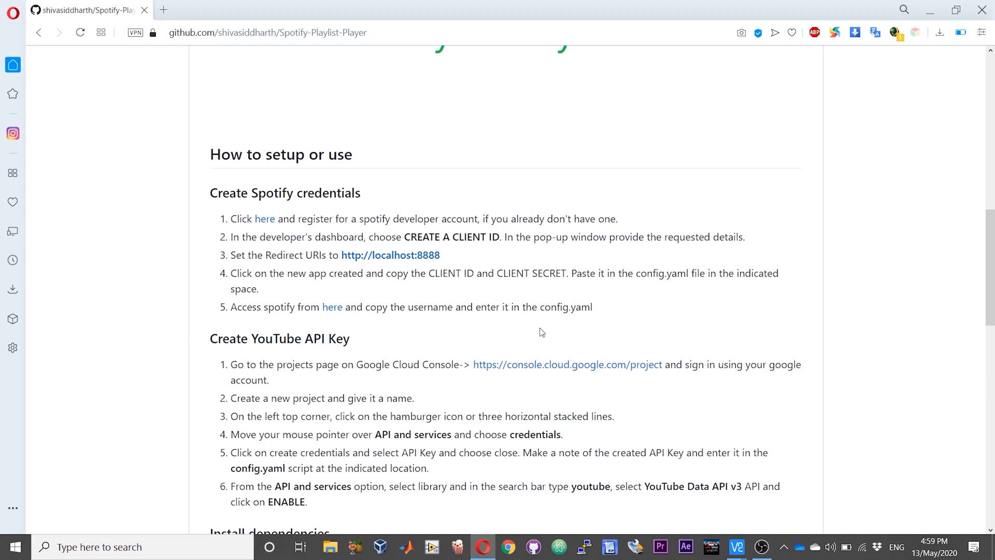
- Scroll through the Install dependencies and Example usages sections down to the Note heading
{"action": "scroll", "scroll_direction": "down", "scroll_amount": 3}
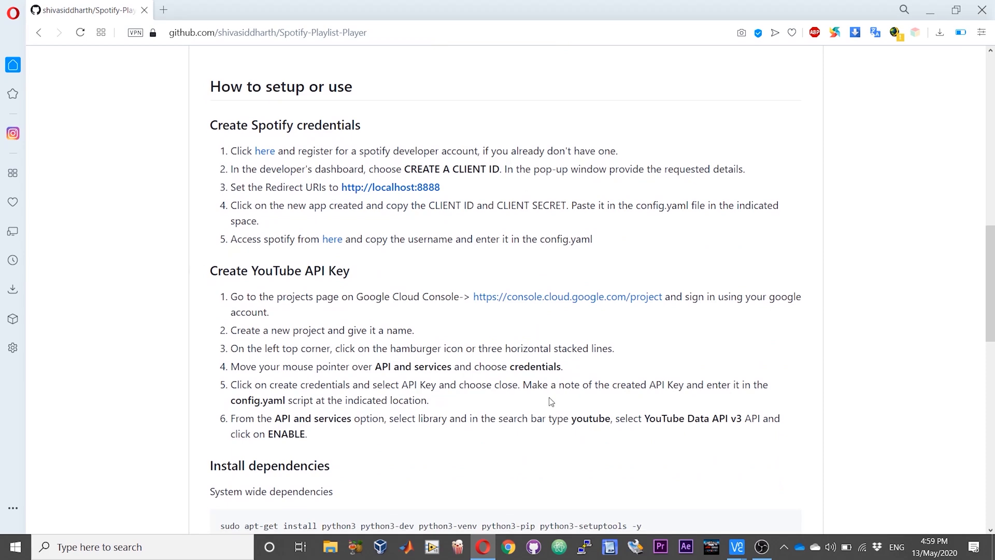
{"action": "scroll", "scroll_direction": "down", "scroll_amount": 3}
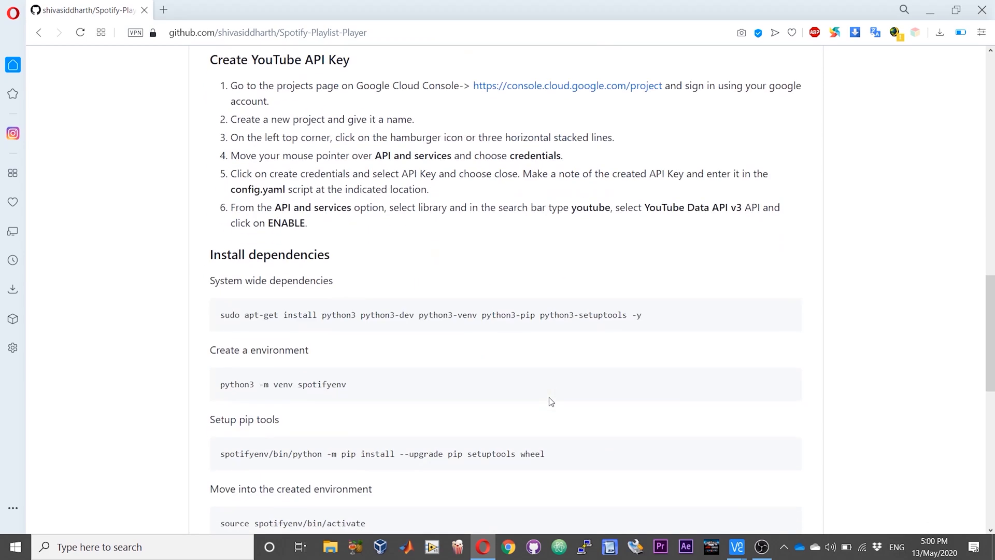
{"action": "scroll", "scroll_direction": "down", "scroll_amount": 3}
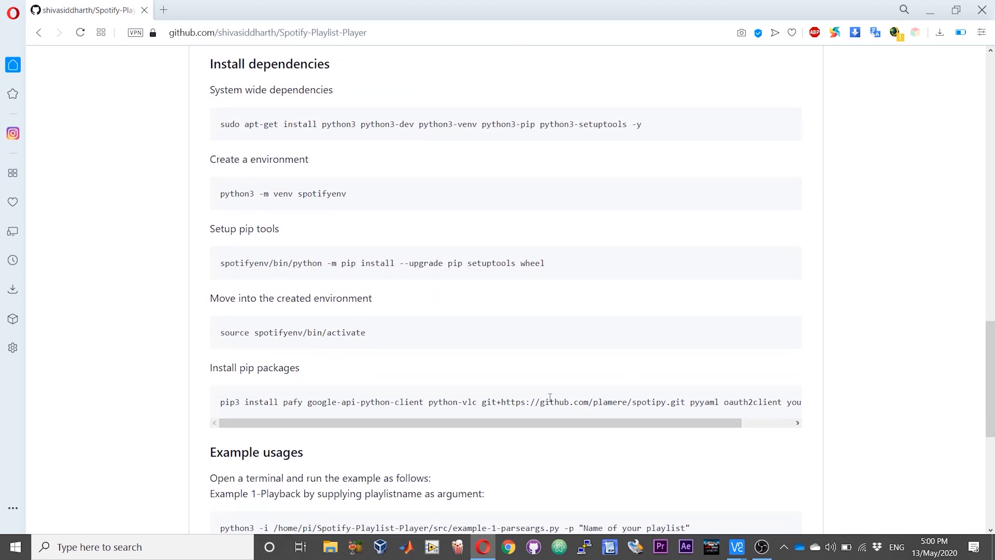
{"action": "scroll", "scroll_direction": "down", "scroll_amount": 3}
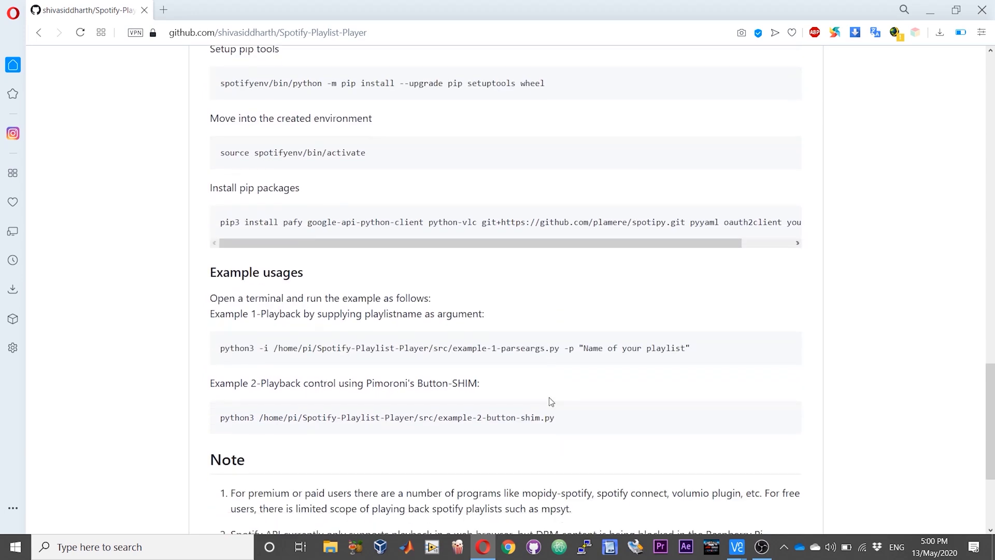
{"action": "mouse_move", "coordinate": [442, 431]}
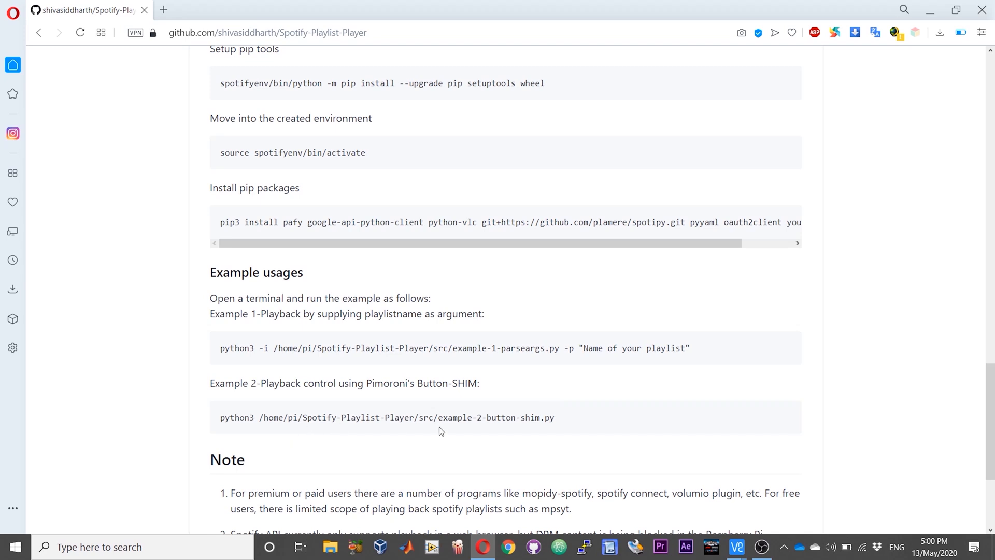
{"action": "mouse_move", "coordinate": [513, 432]}
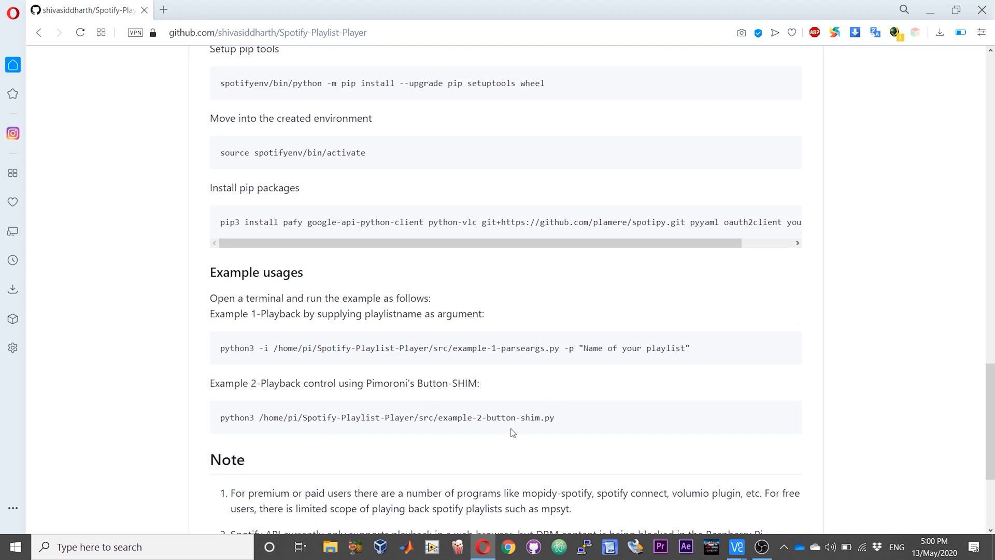
{"action": "mouse_move", "coordinate": [525, 401]}
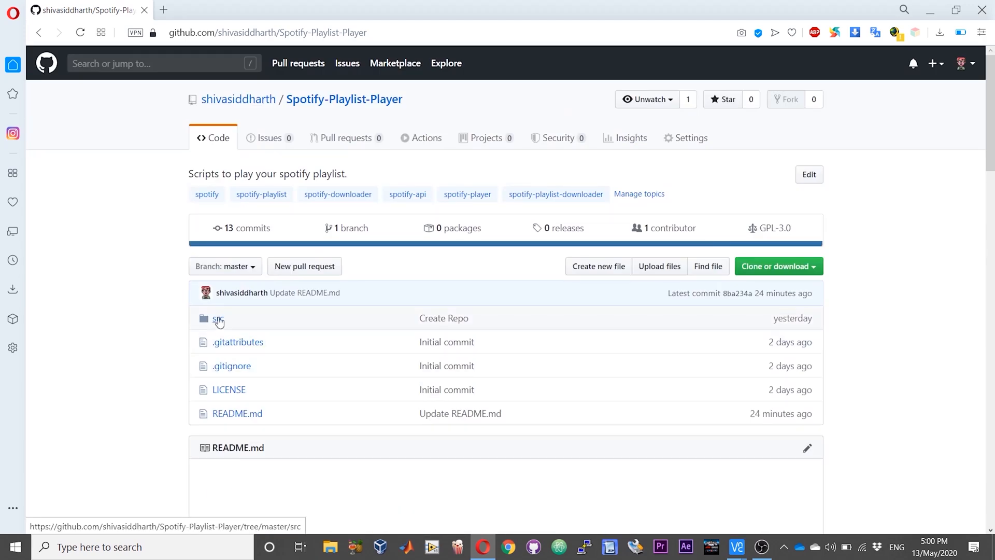
- Scroll back down to the Example usages and the full four-point Note section
{"action": "left_click", "coordinate": [218, 319]}
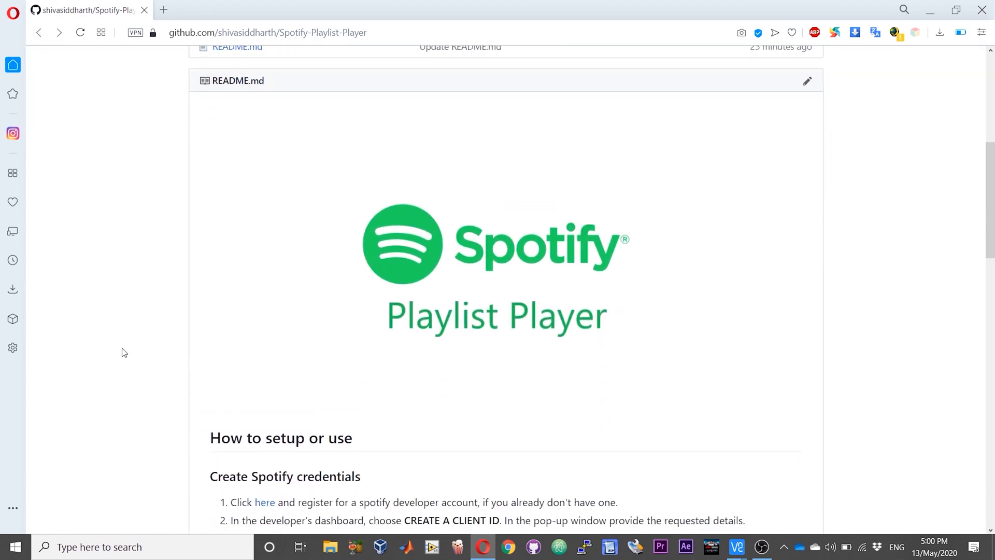
{"action": "scroll", "scroll_direction": "down", "scroll_amount": 3}
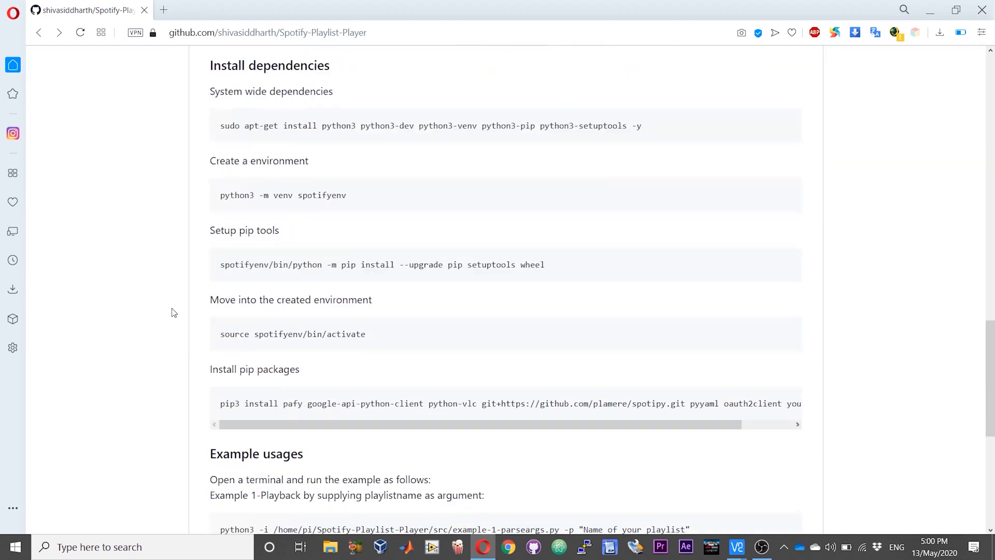
{"action": "scroll", "scroll_direction": "down", "scroll_amount": 3}
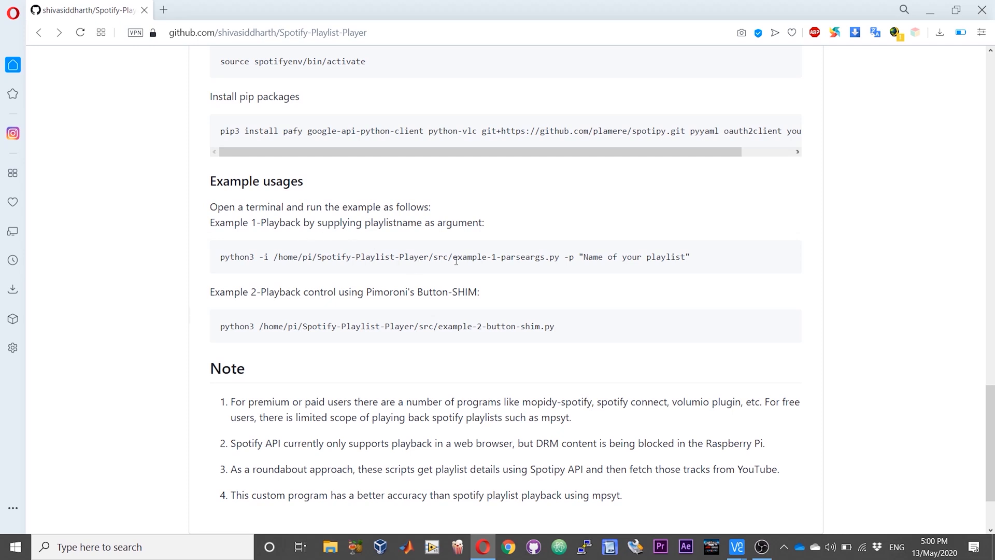
{"action": "mouse_move", "coordinate": [525, 262]}
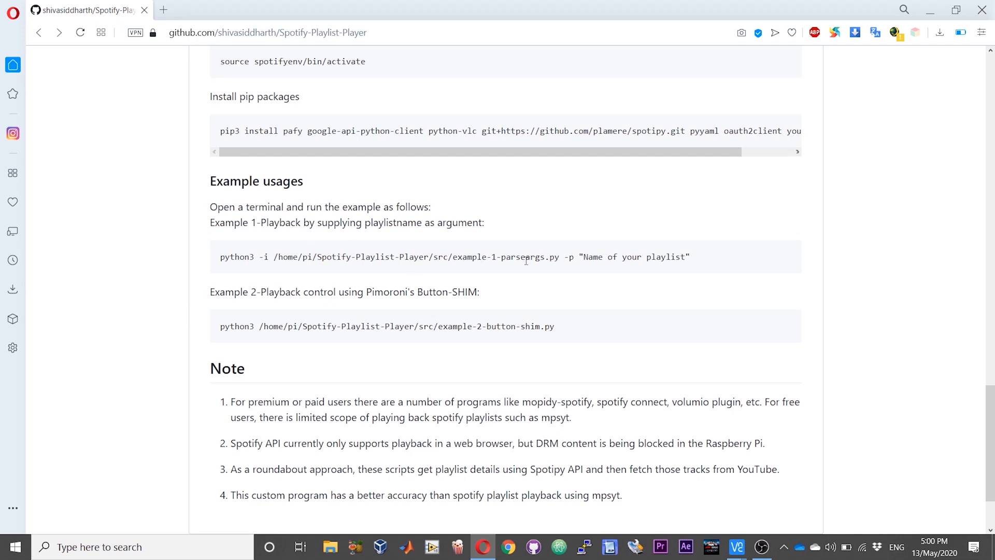